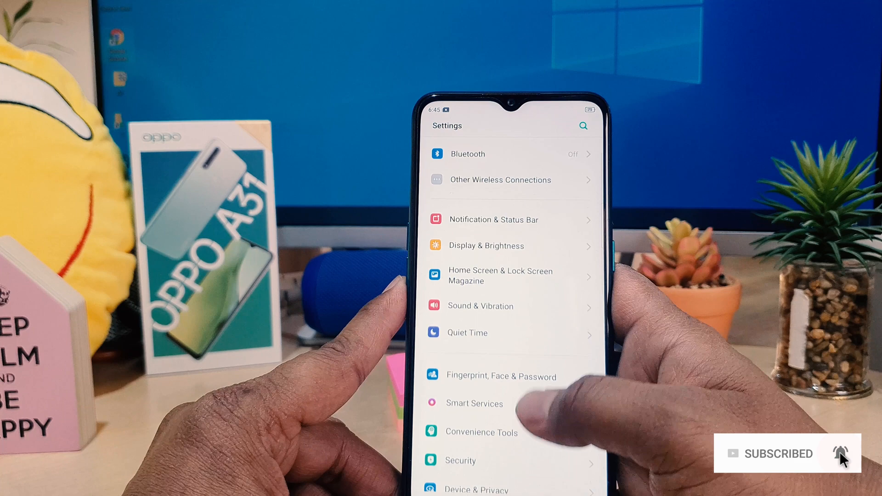
Step: Navigate into Additional Settings and reach the Developer Options page listing OEM Unlock and Running Services
scroll("down", 3)
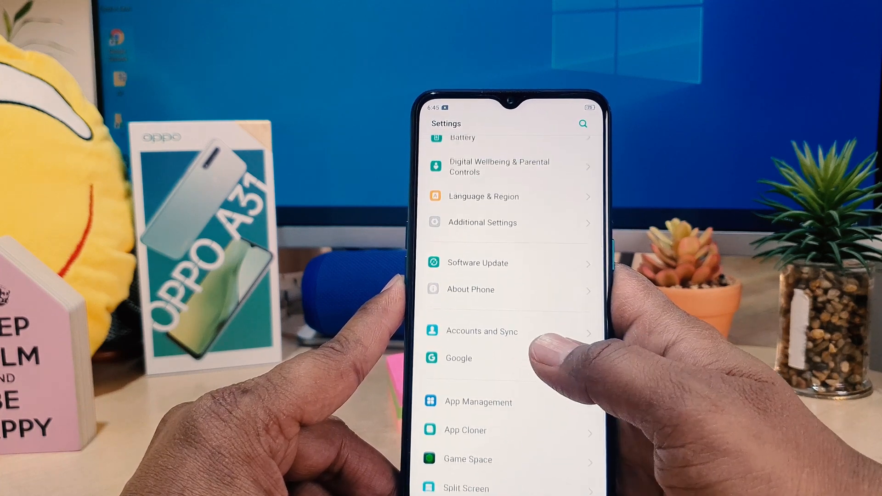
left_click(470, 289)
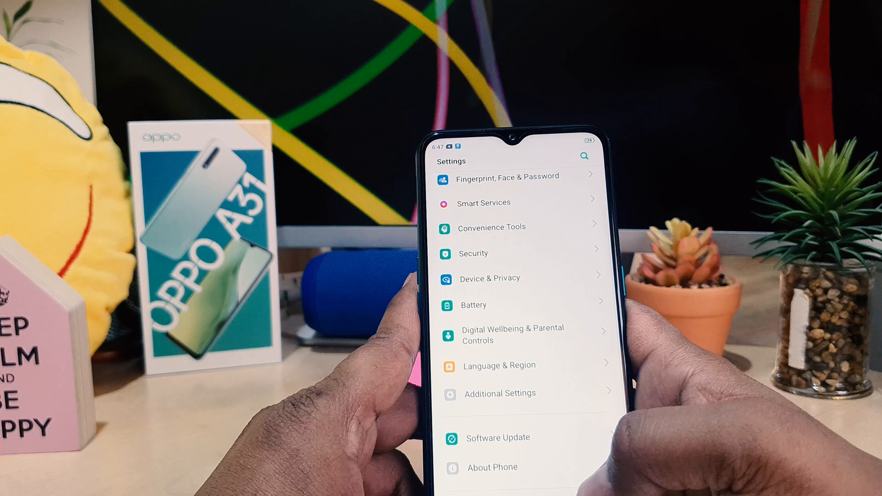
left_click(499, 393)
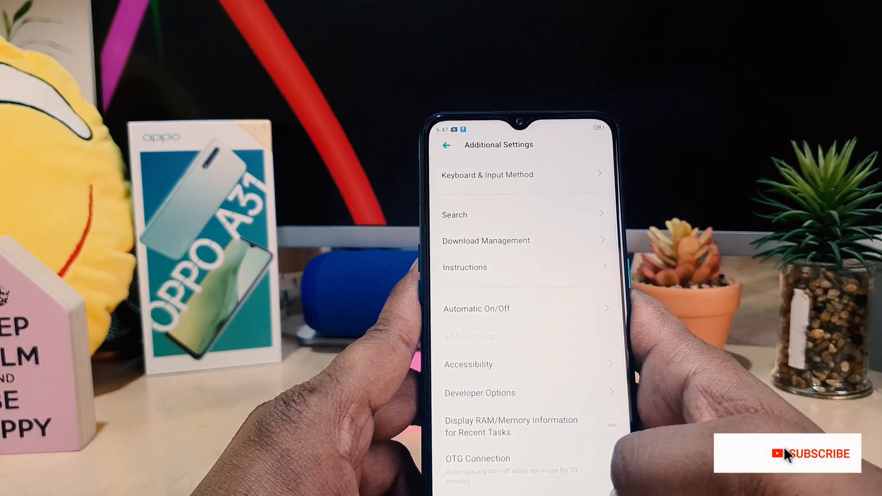
left_click(479, 392)
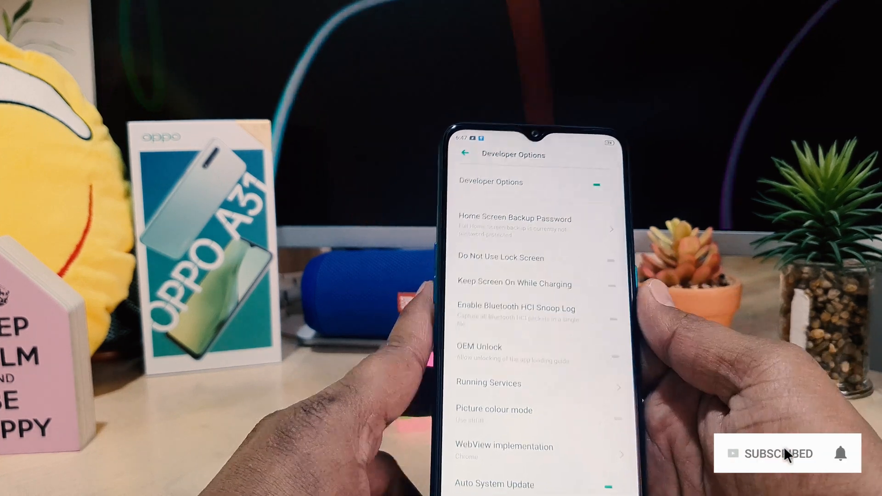